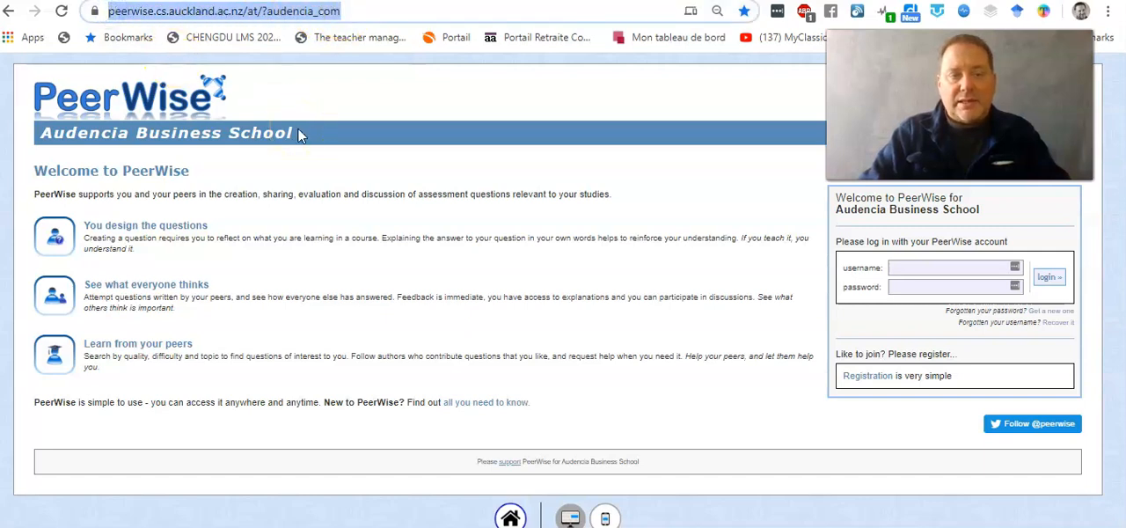
{"action": "mouse_move", "coordinate": [475, 161]}
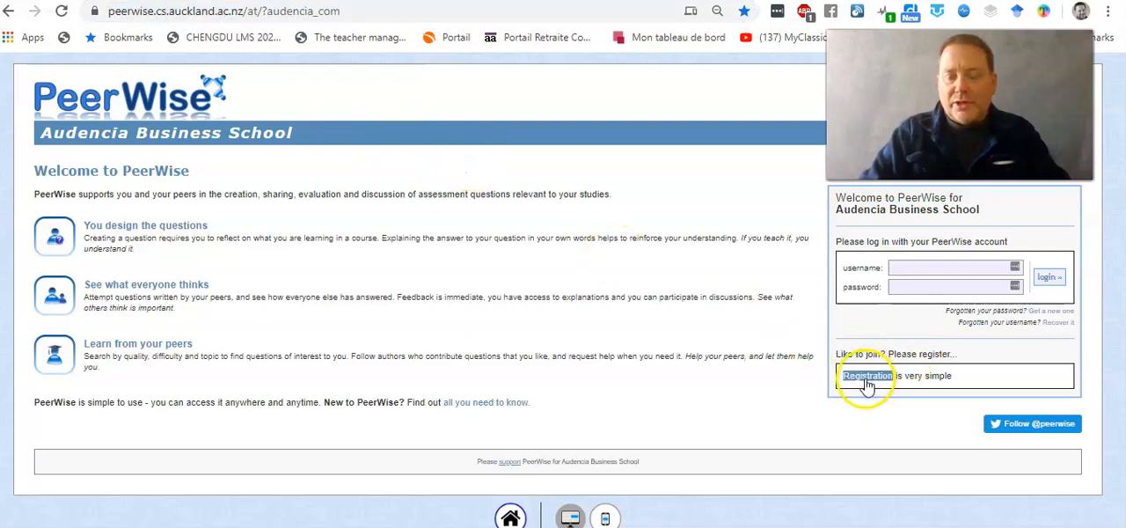
Step: Follow the 'Registration' link under 'Like to join?' on the Audencia login page
{"action": "left_click", "coordinate": [867, 377]}
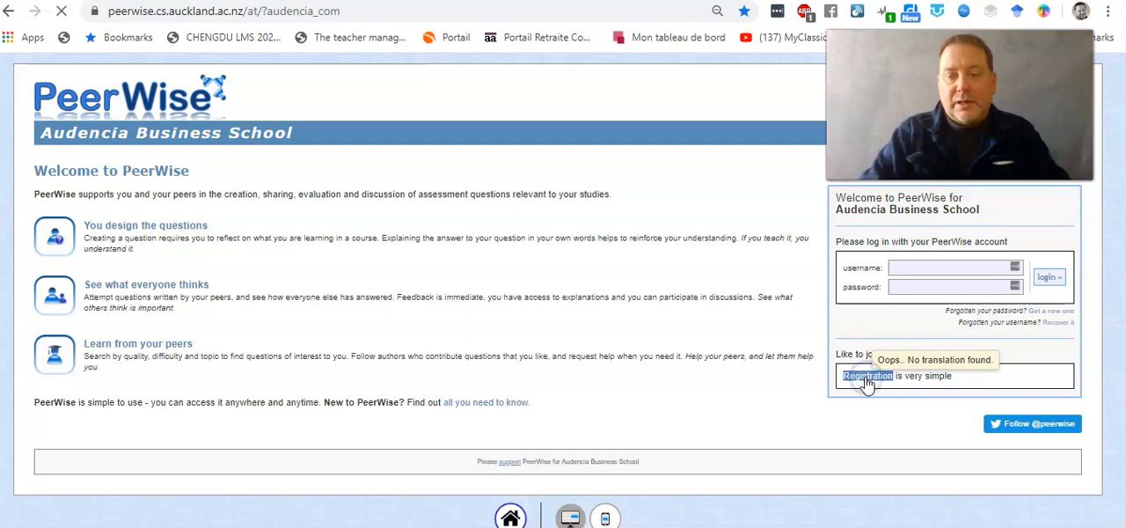
{"action": "left_click", "coordinate": [868, 376]}
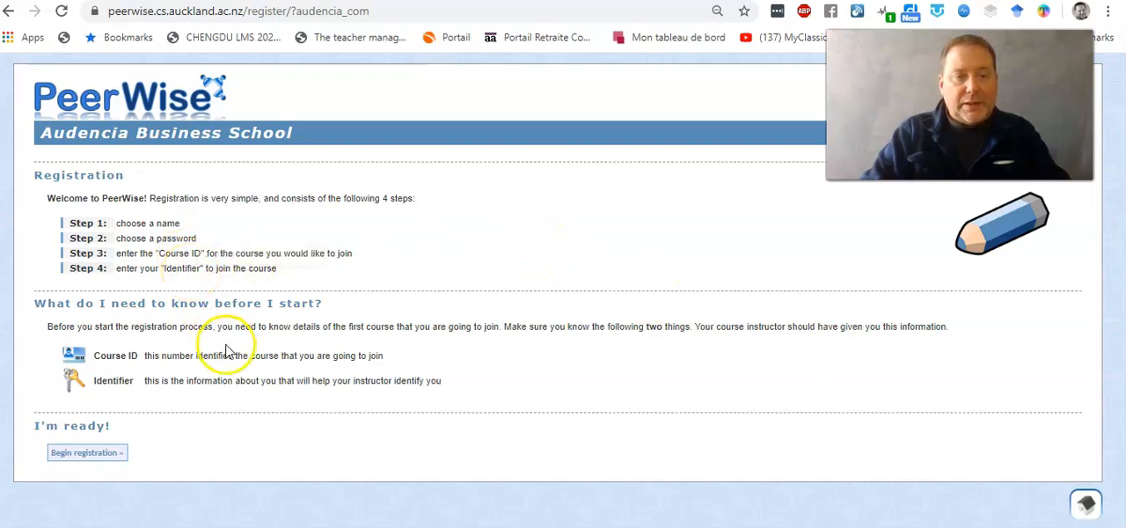
{"action": "left_click", "coordinate": [86, 452]}
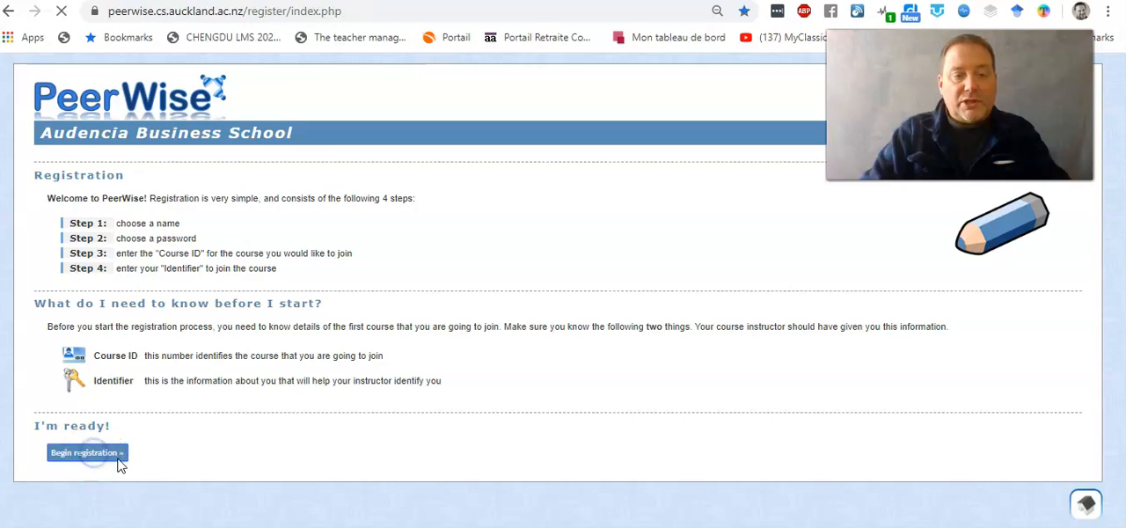
{"action": "left_click", "coordinate": [87, 452]}
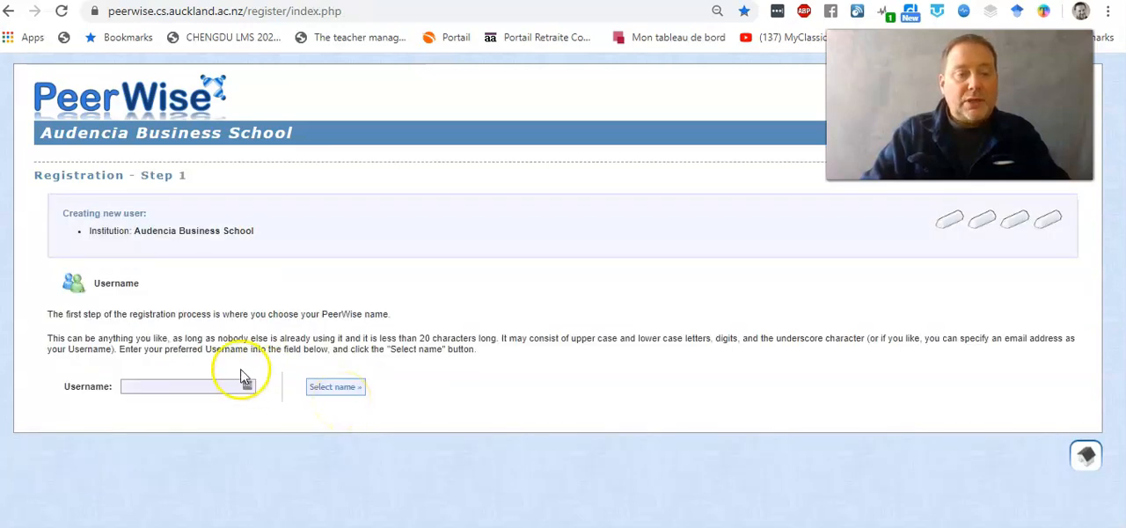
{"action": "left_click", "coordinate": [186, 387]}
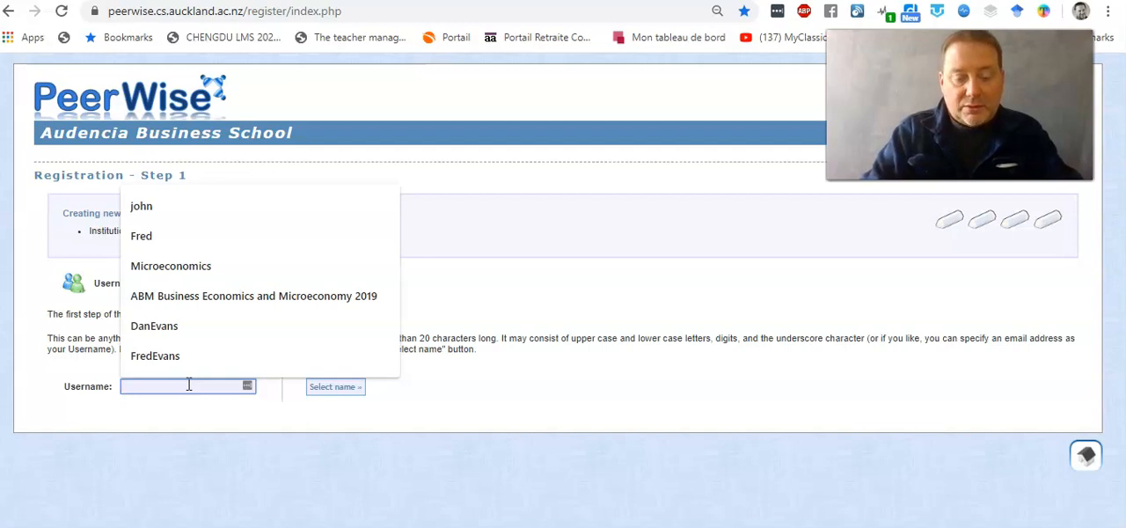
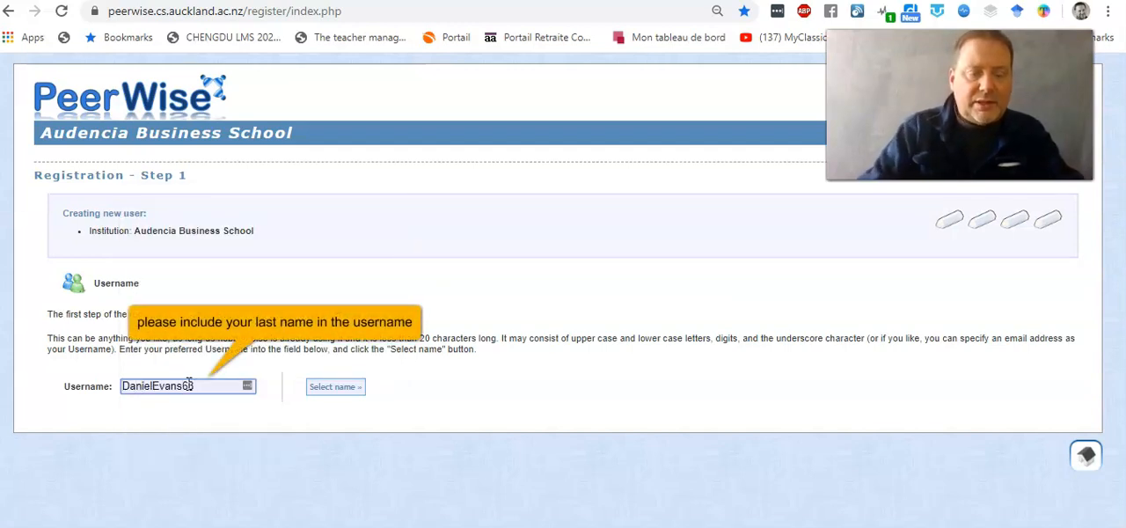
{"action": "left_click", "coordinate": [334, 387]}
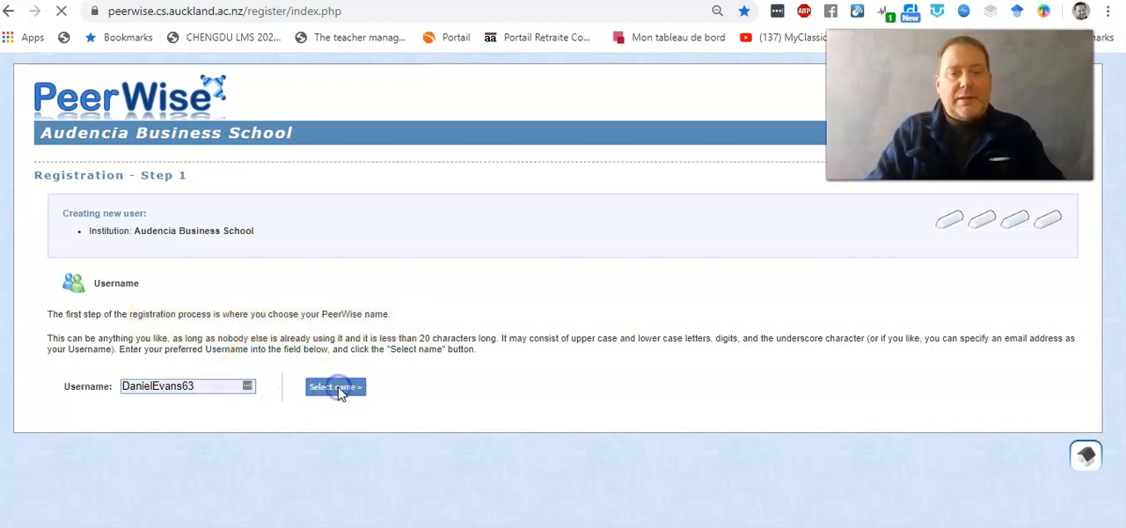
{"action": "left_click", "coordinate": [334, 387]}
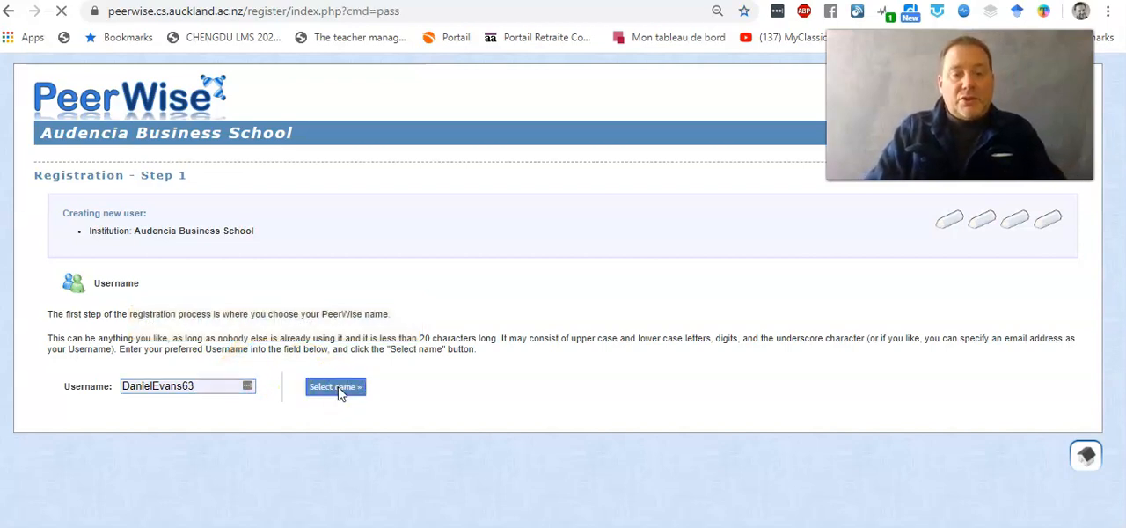
Step: Enter the password in both fields and save it in registration Step 2
{"action": "left_click", "coordinate": [334, 387]}
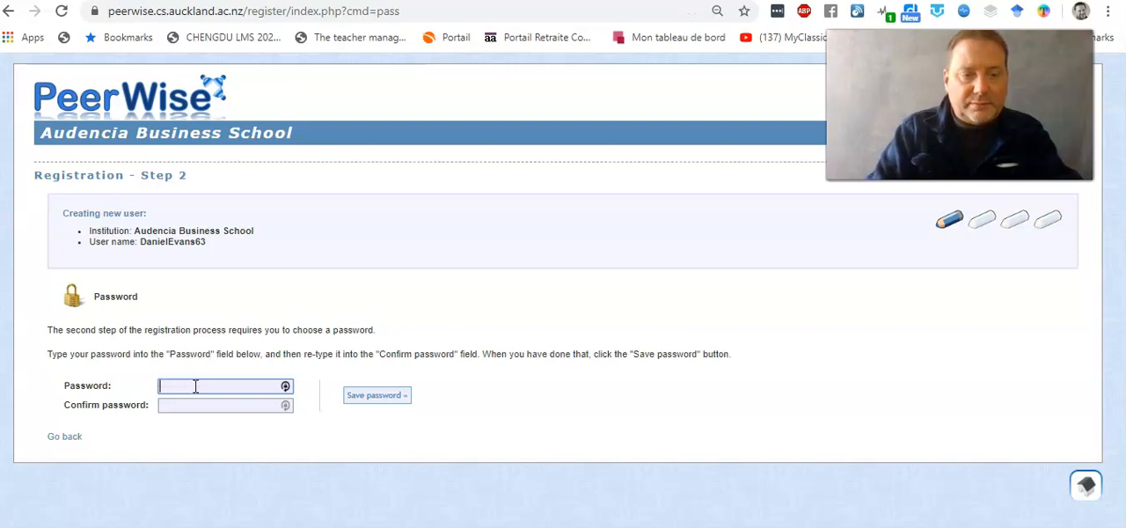
{"action": "type", "text": "password"}
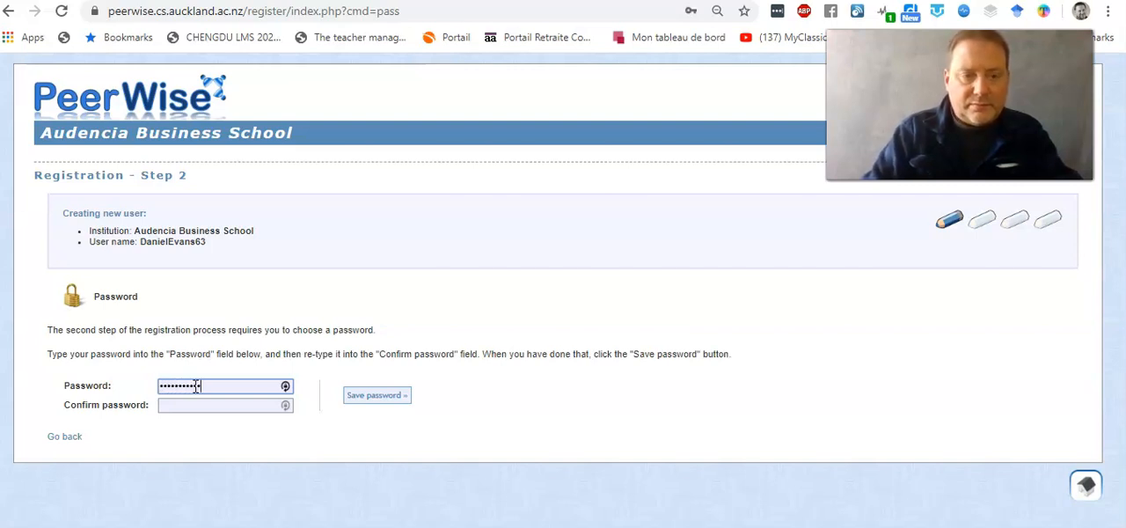
{"action": "type", "text": "••••••••"}
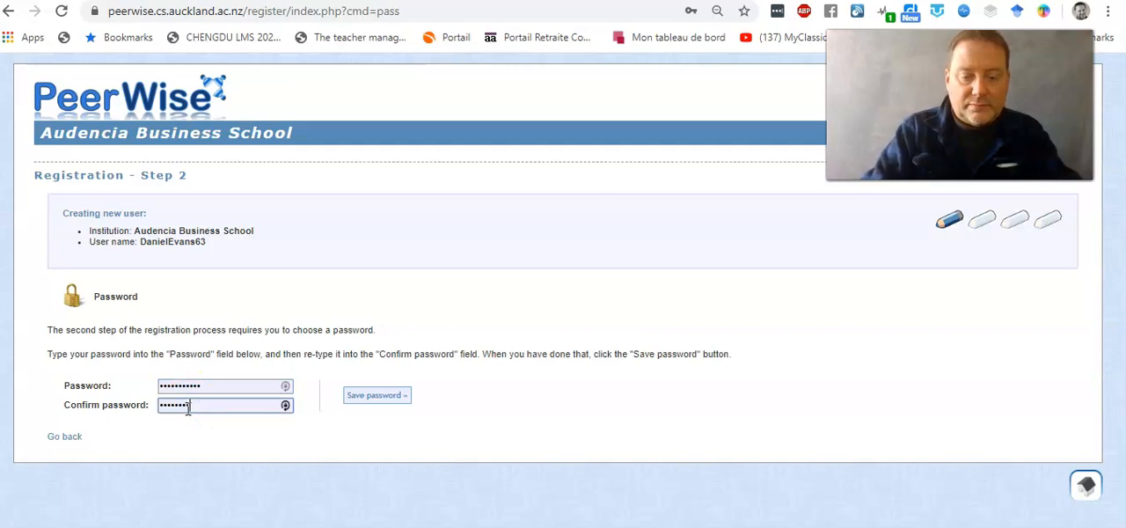
{"action": "left_click", "coordinate": [376, 394]}
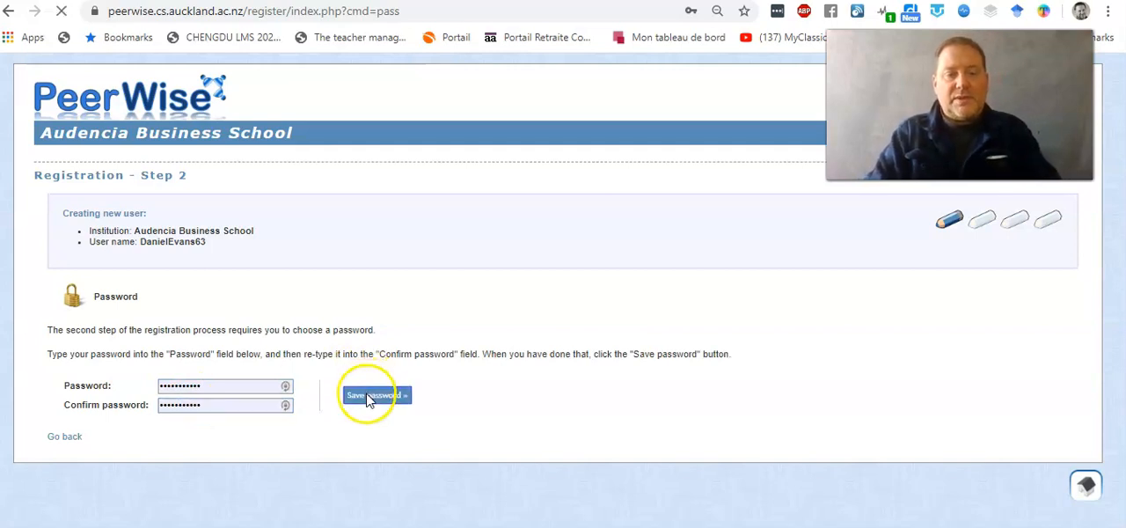
{"action": "left_click", "coordinate": [376, 394]}
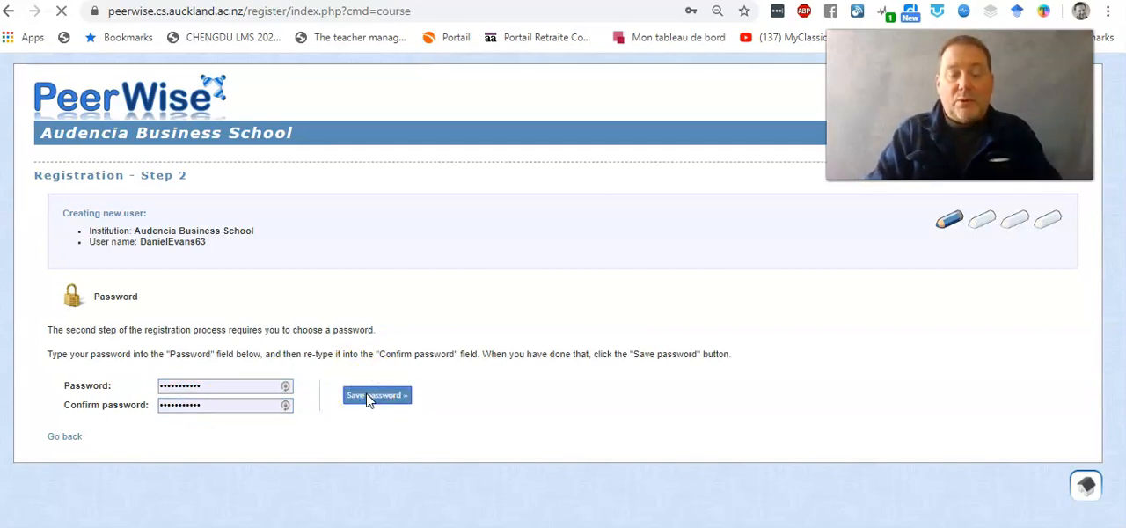
{"action": "left_click", "coordinate": [376, 394]}
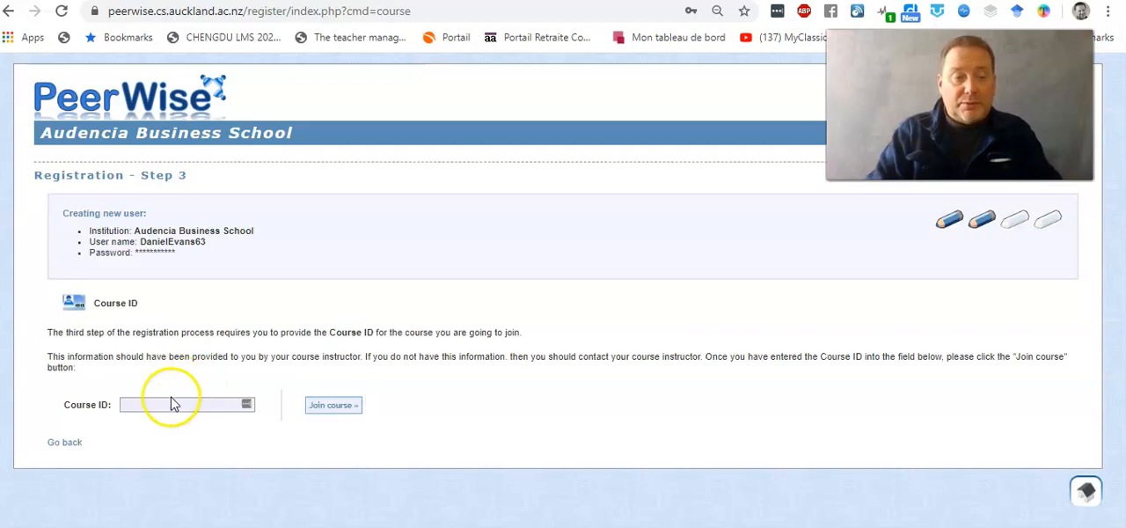
{"action": "left_click", "coordinate": [185, 405]}
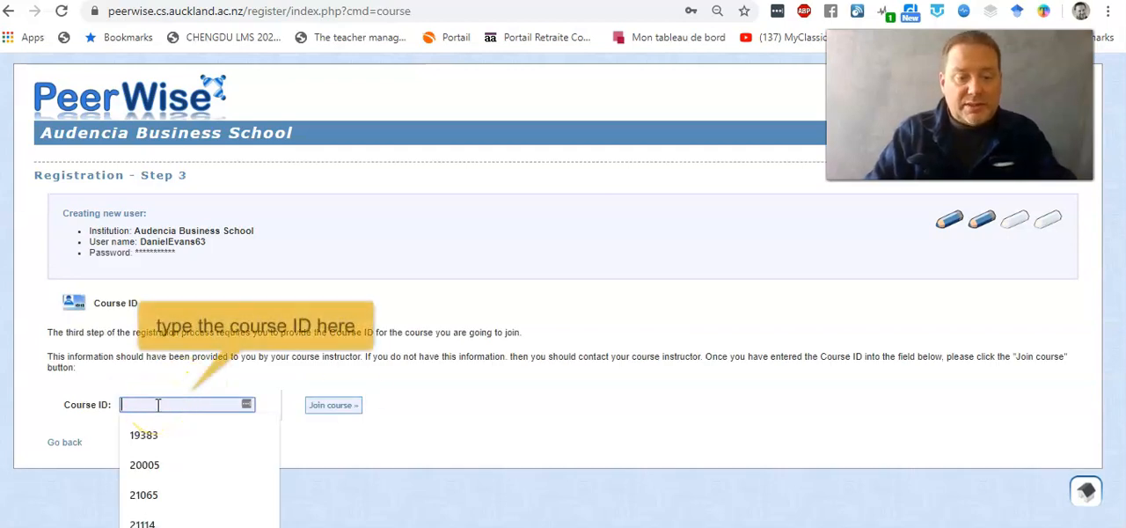
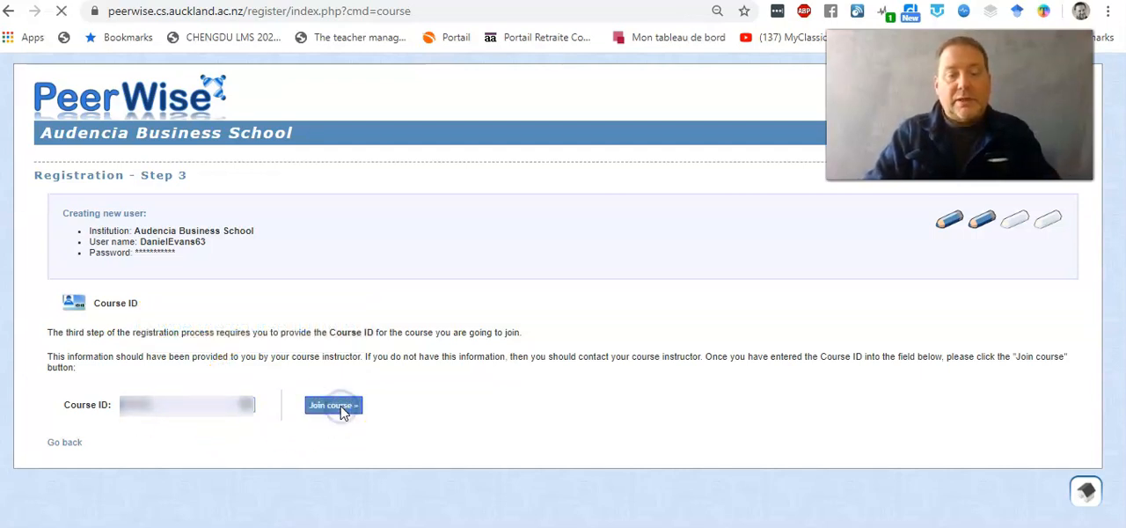
{"action": "left_click", "coordinate": [332, 404]}
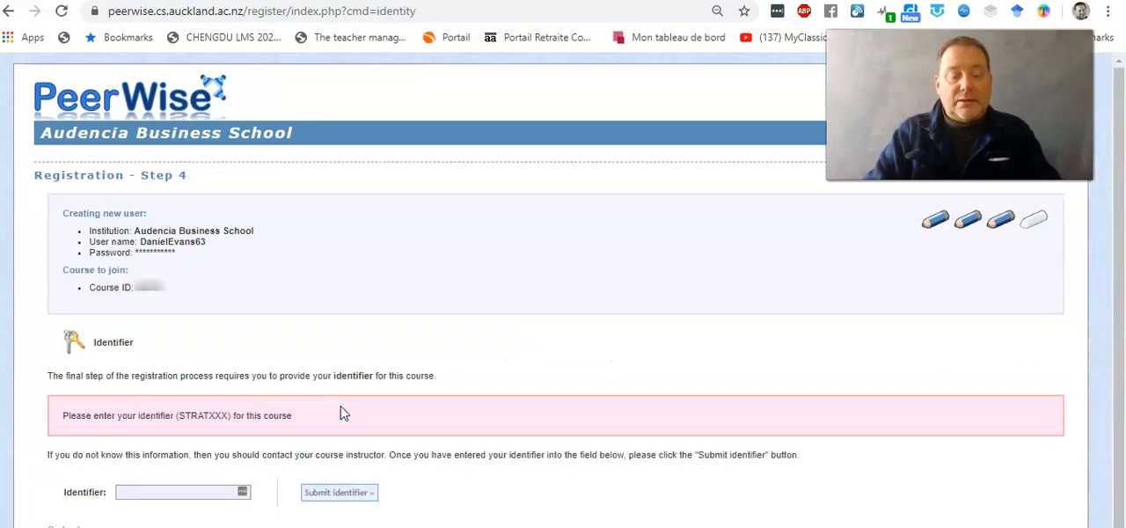
{"action": "left_click", "coordinate": [176, 492]}
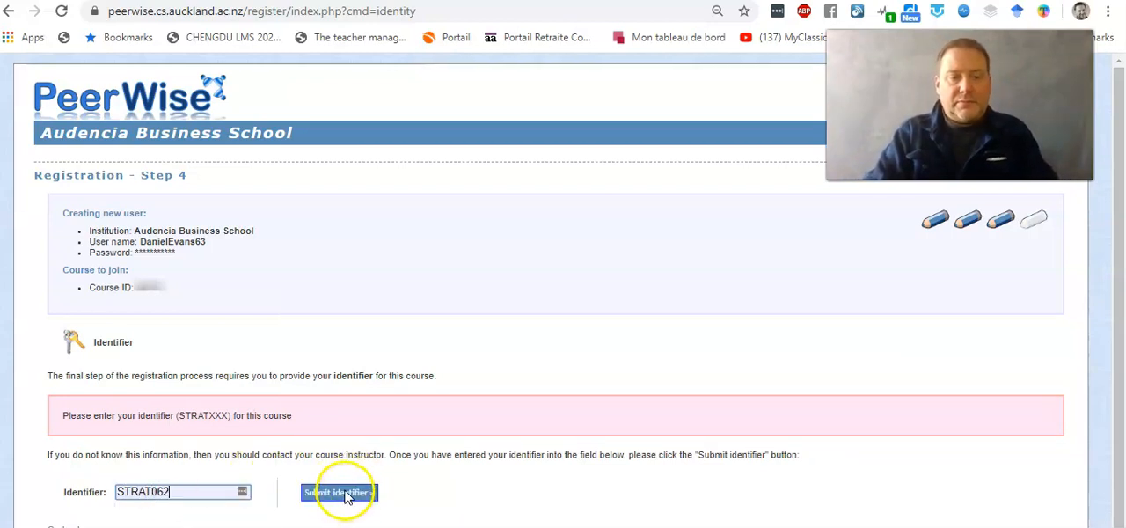
{"action": "left_click", "coordinate": [338, 492]}
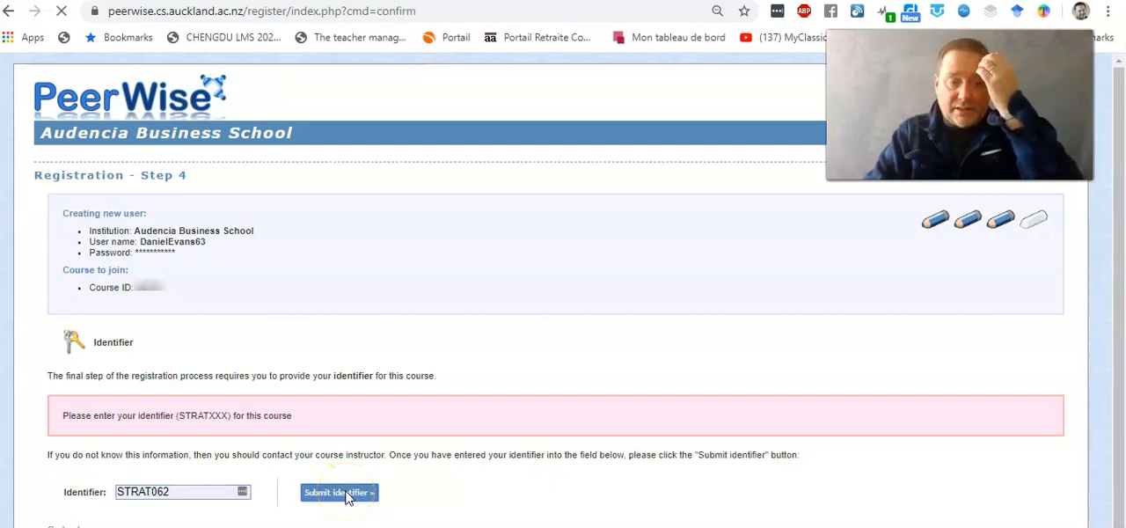
{"action": "left_click", "coordinate": [337, 492]}
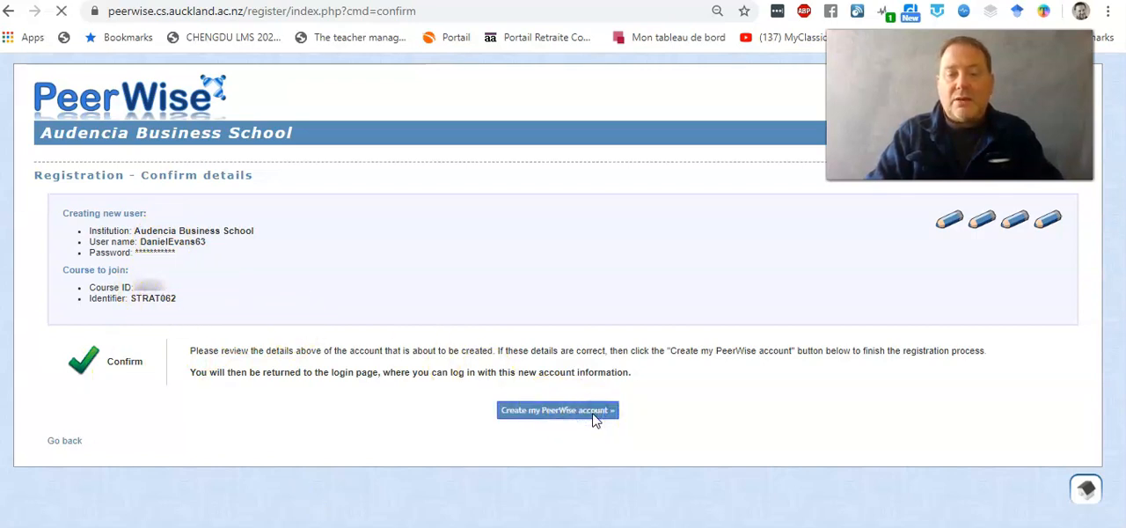
Step: Create the PeerWise account and log in as 'Daniel' with the chosen password
{"action": "left_click", "coordinate": [557, 410]}
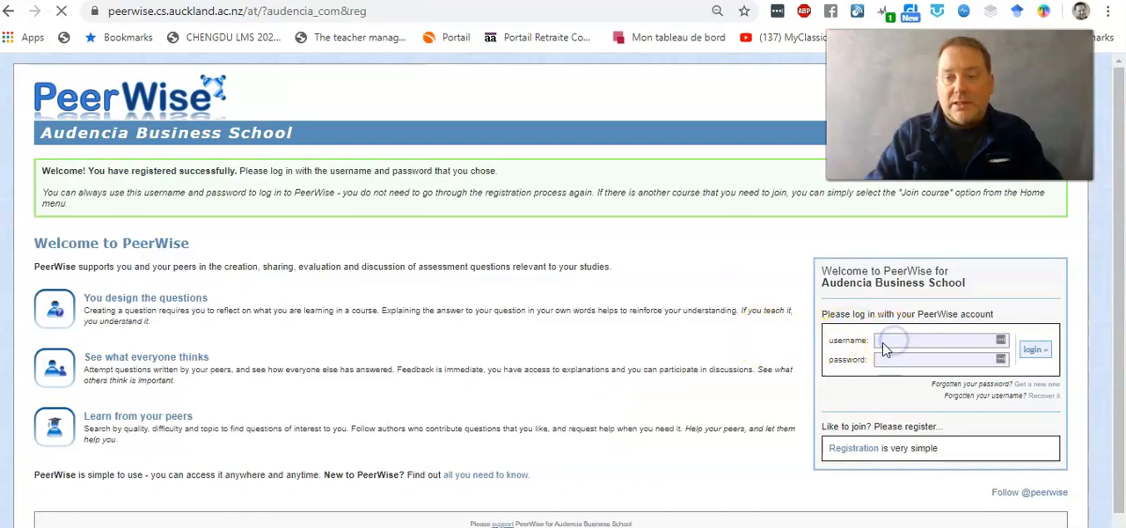
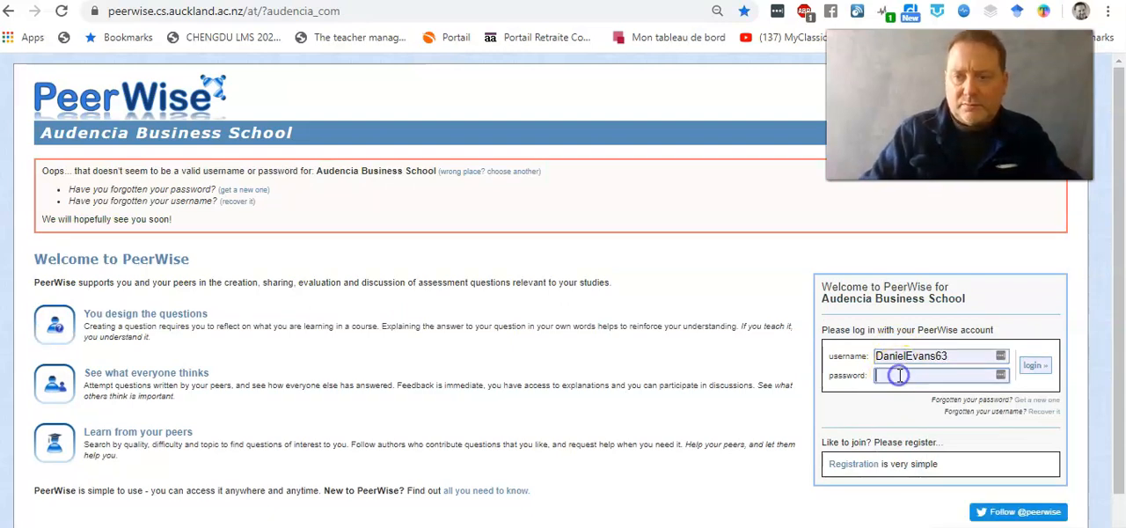
{"action": "type", "text": "●"}
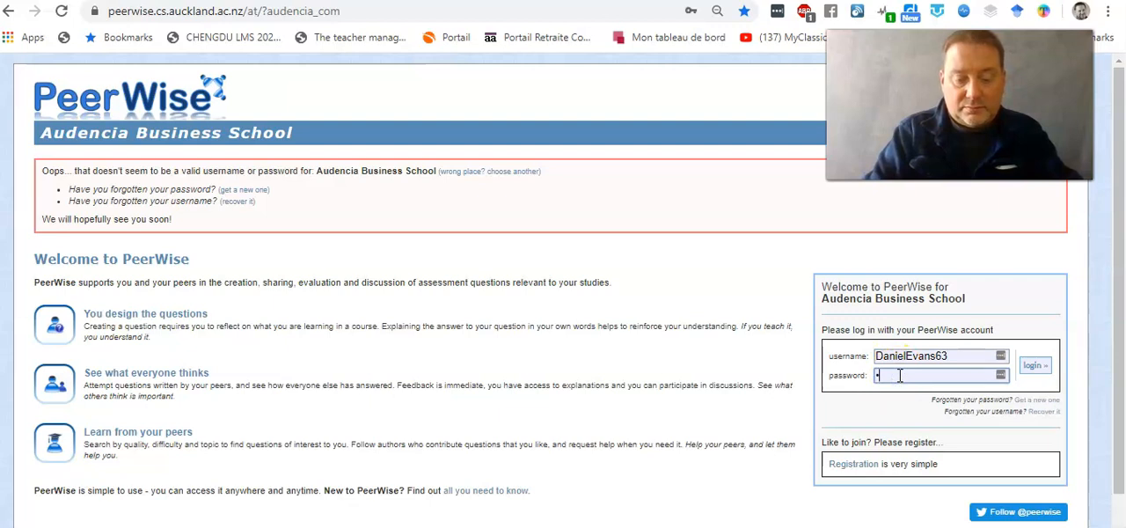
{"action": "type", "text": "password"}
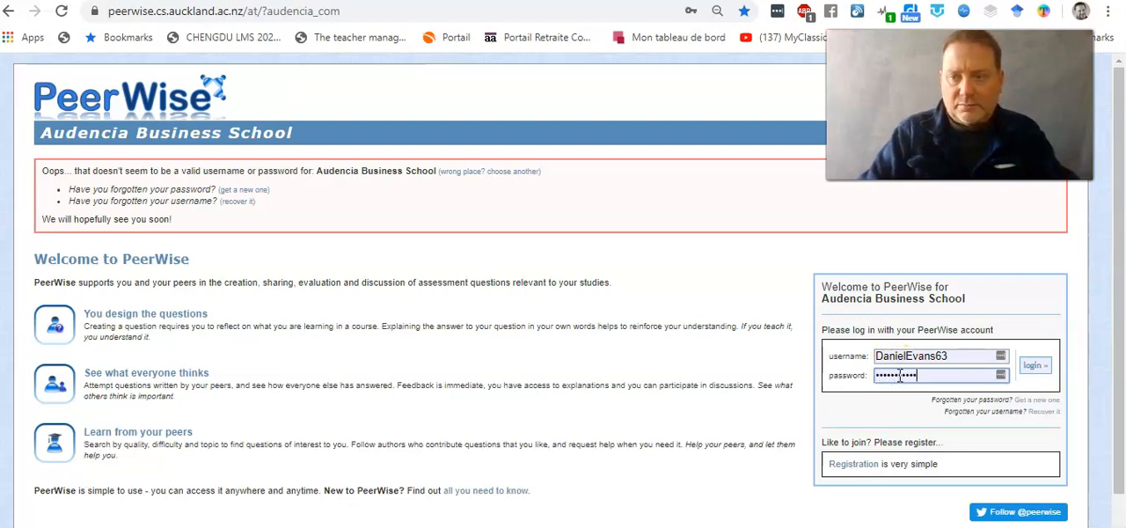
{"action": "left_click", "coordinate": [1035, 364]}
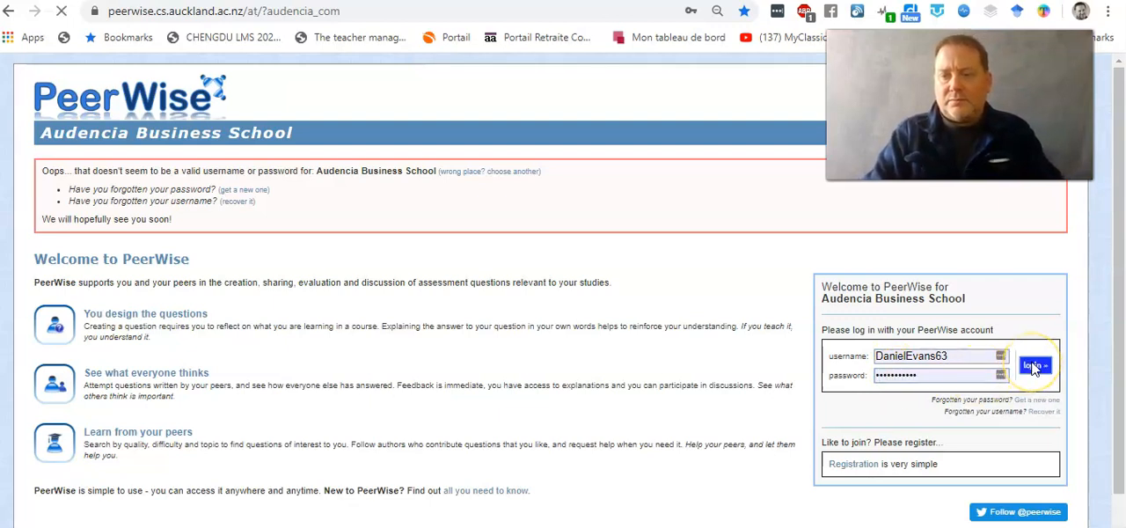
Step: Retry the login so the home page lists the joined course
{"action": "left_click", "coordinate": [1036, 364]}
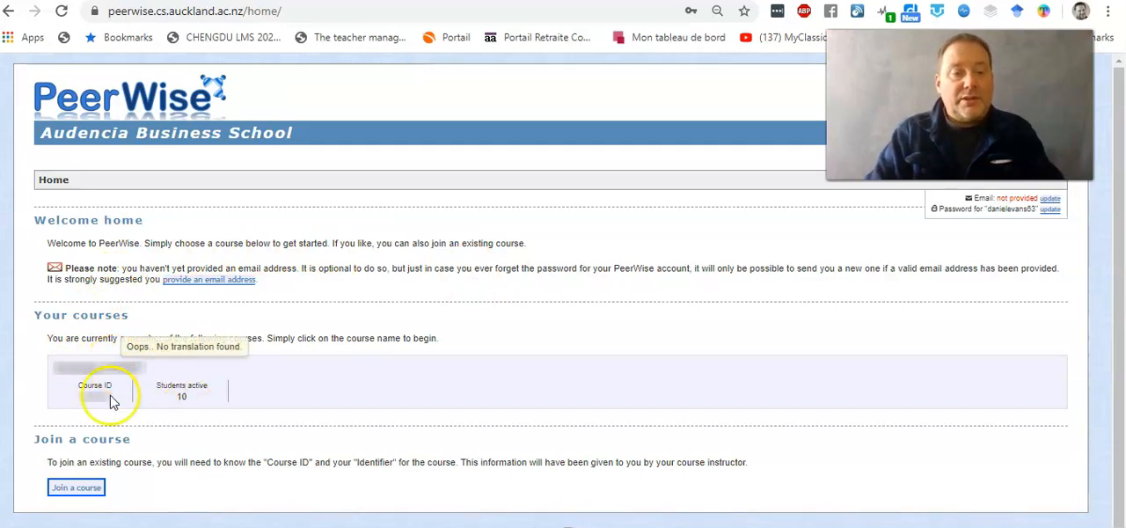
{"action": "mouse_move", "coordinate": [335, 422]}
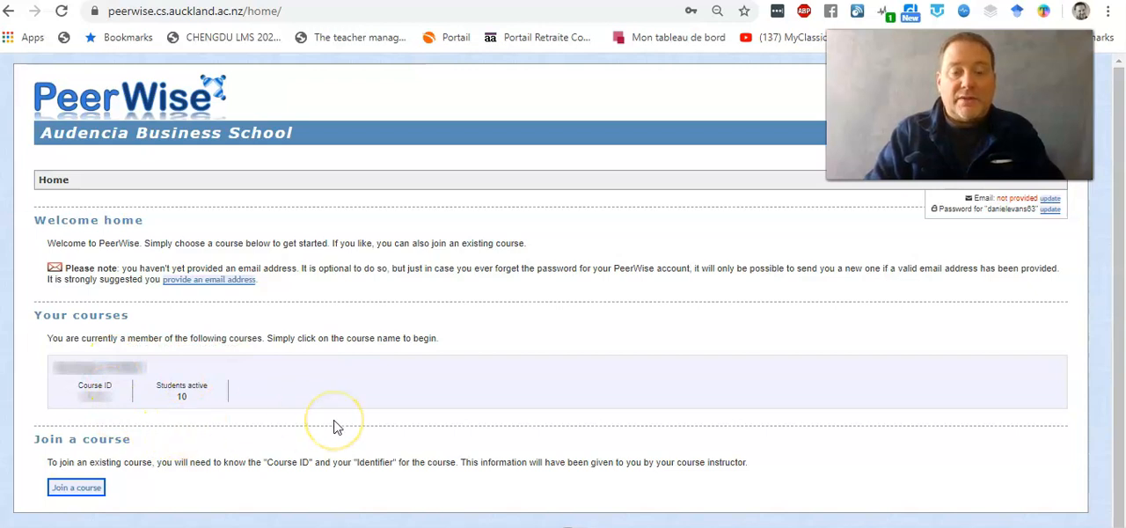